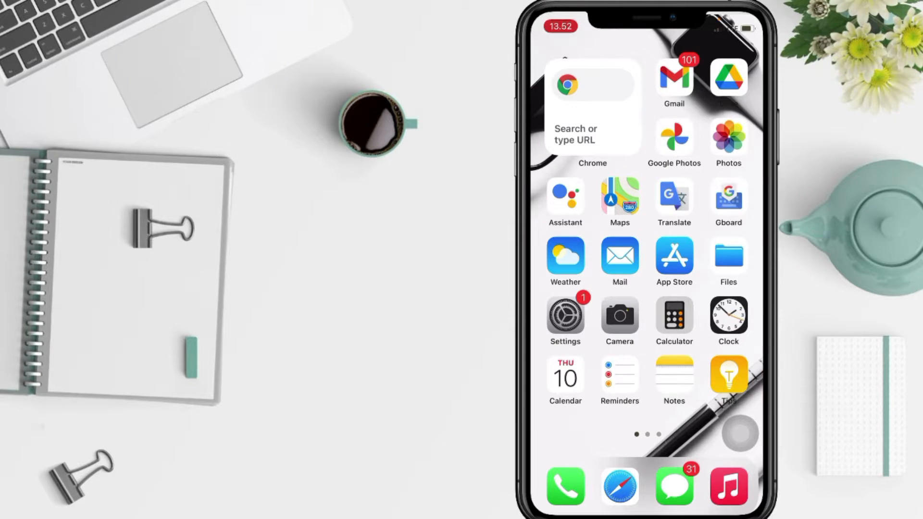
Swipe to the third Home Screen page and launch the Zoom app.
scroll(left, 3)
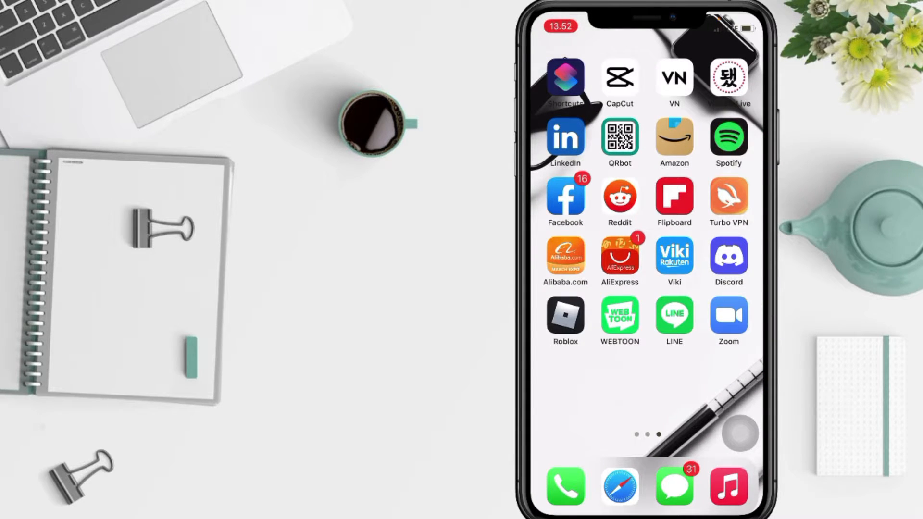
scroll(left, 3)
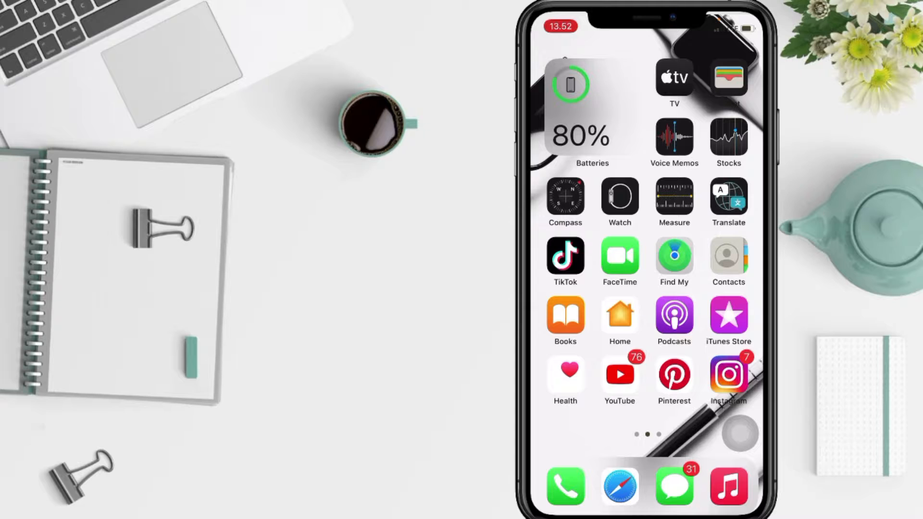
scroll(left, 3)
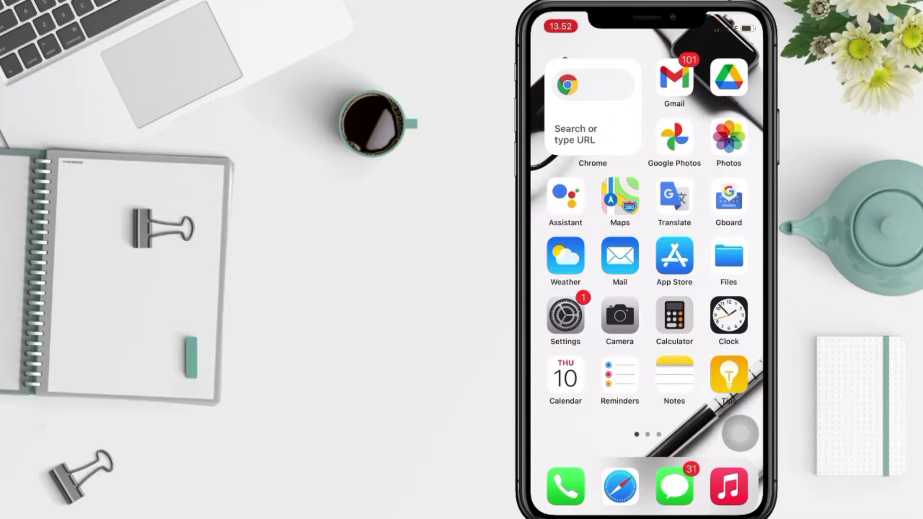
scroll(left, 3)
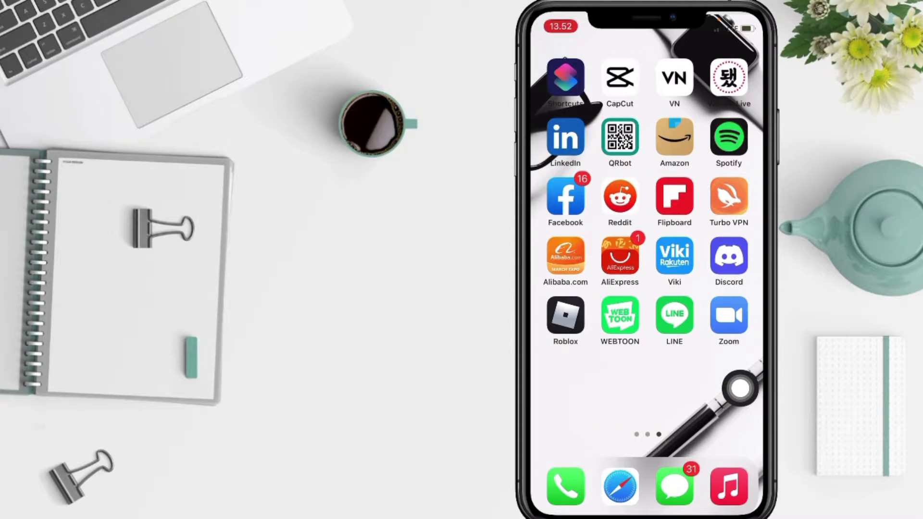
click(728, 319)
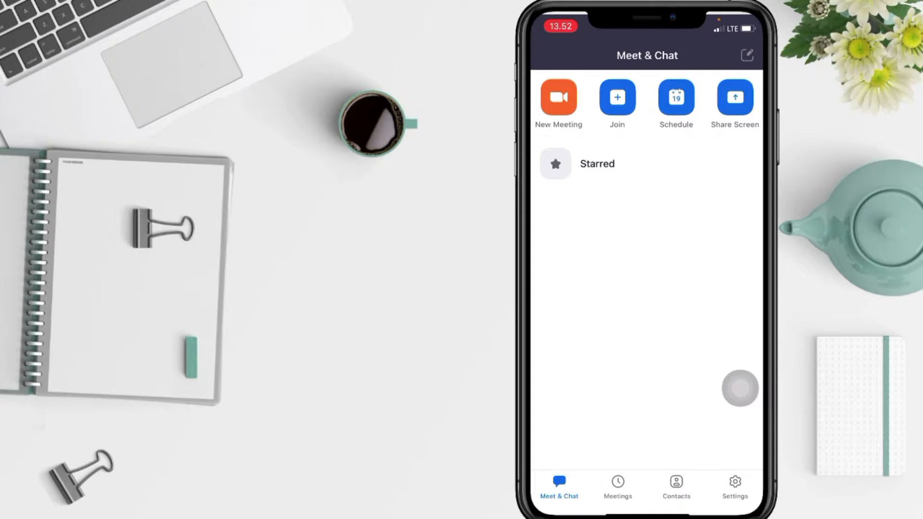
Go to Contacts and start Connect Phone Contacts, reaching Phone Contacts Matching.
click(675, 487)
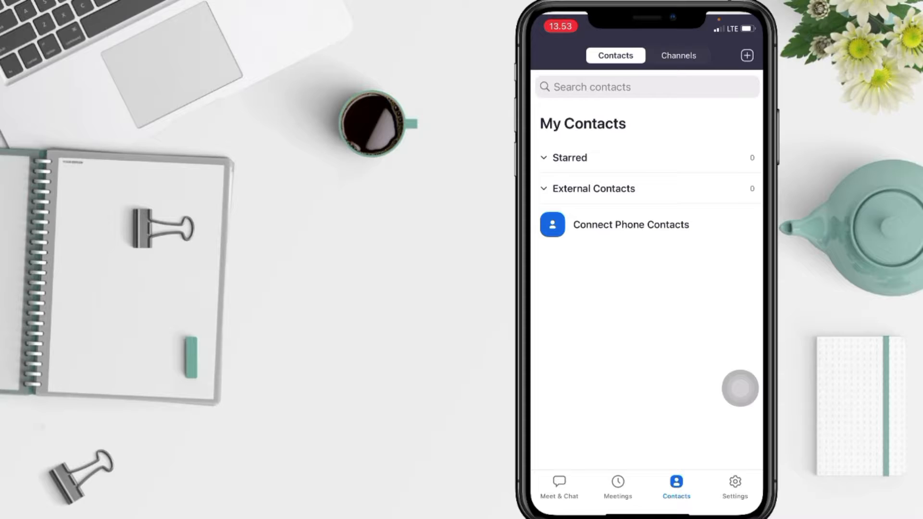
click(630, 225)
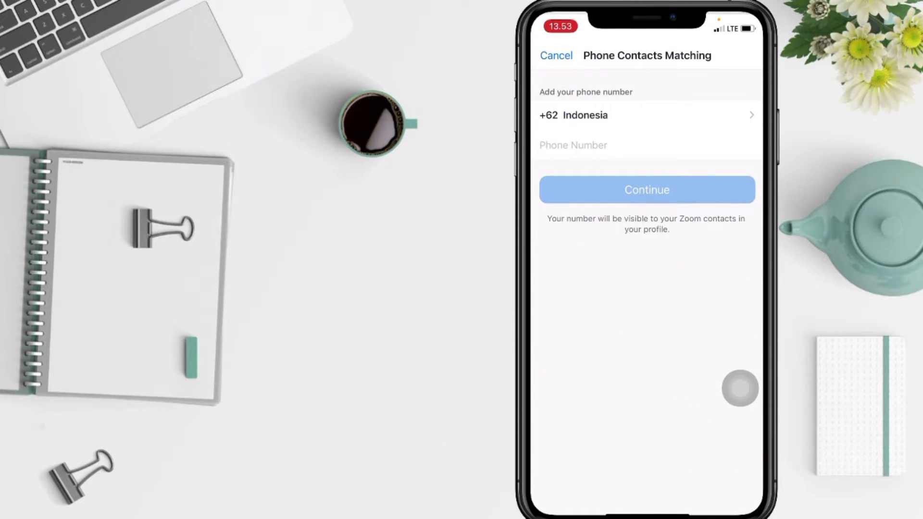
Enter the phone number with the +62 Indonesia code and continue to the Security Check.
click(588, 146)
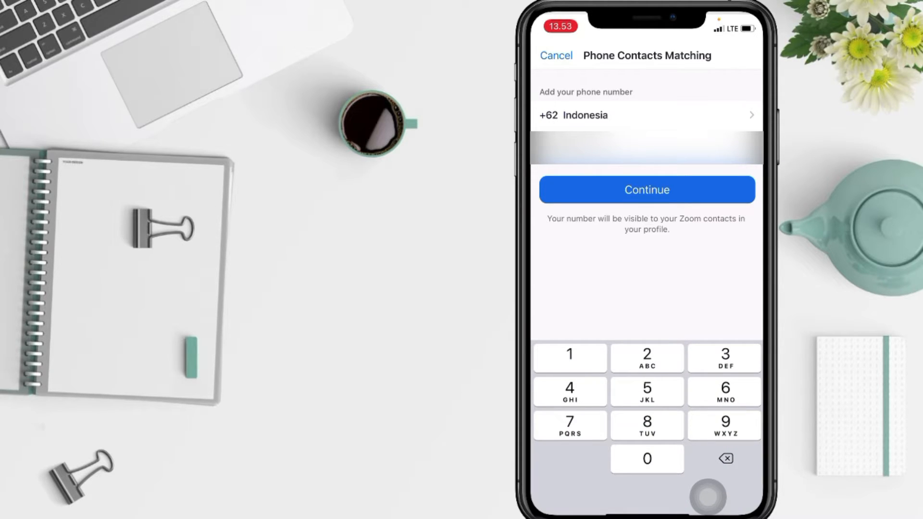
click(646, 189)
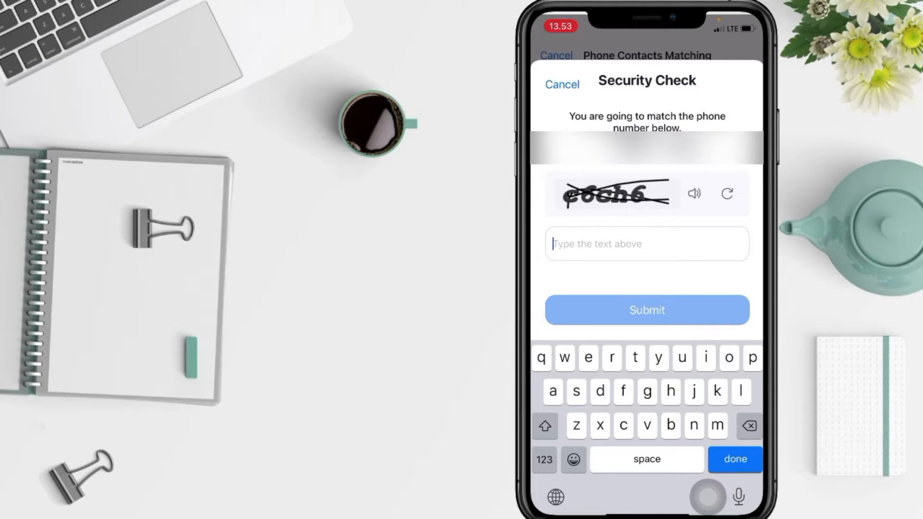
Answer the captcha with 'e6ch6' and submit the security check.
text(e6ch6)
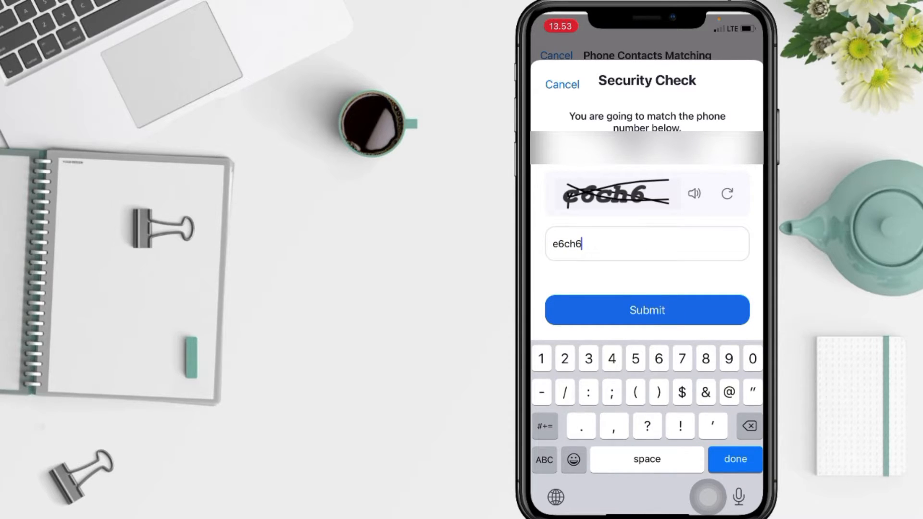
click(646, 310)
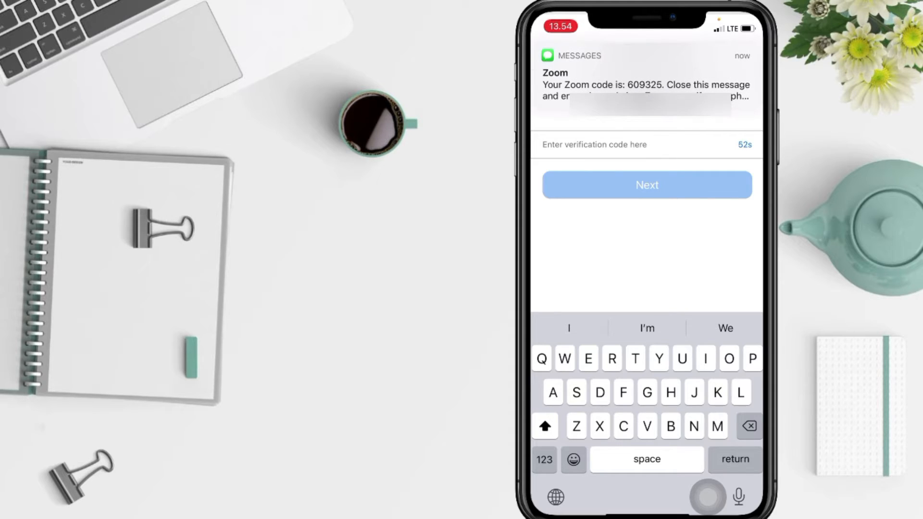
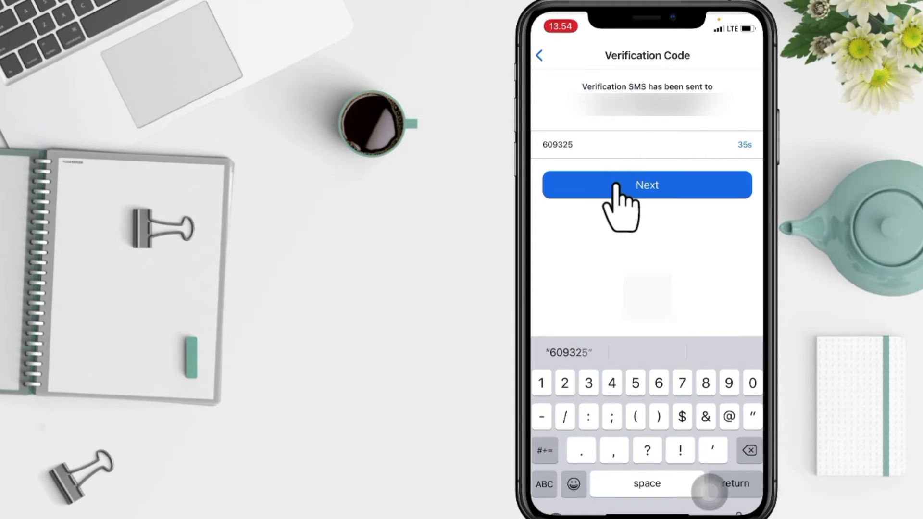
click(646, 185)
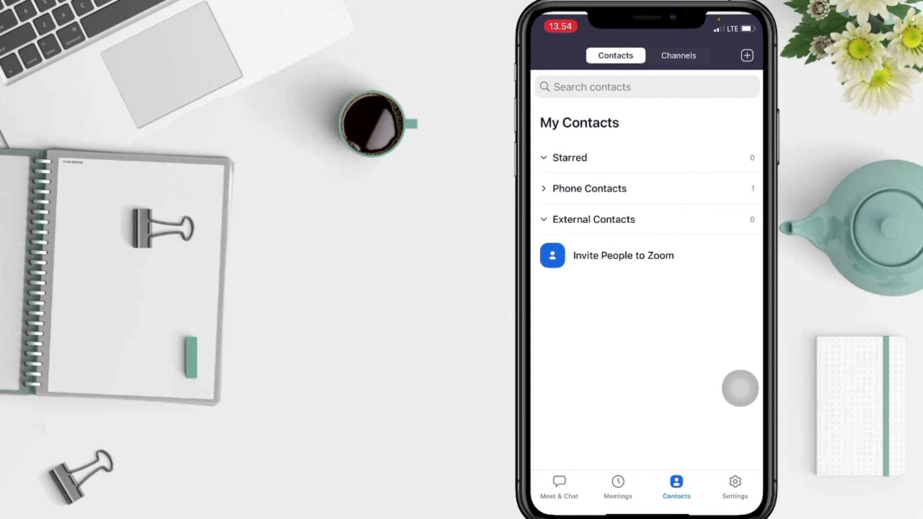
Return to the Home Screen and swipe back to its first page.
click(558, 487)
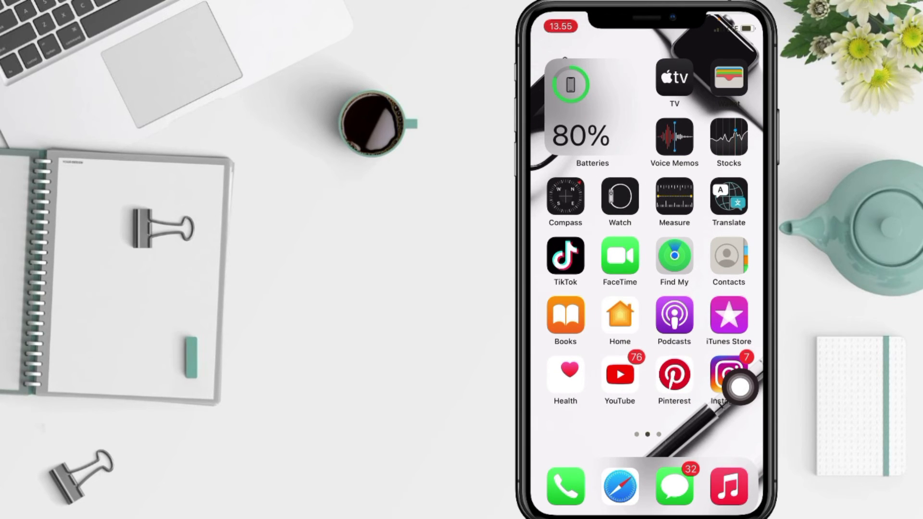
scroll(left, 3)
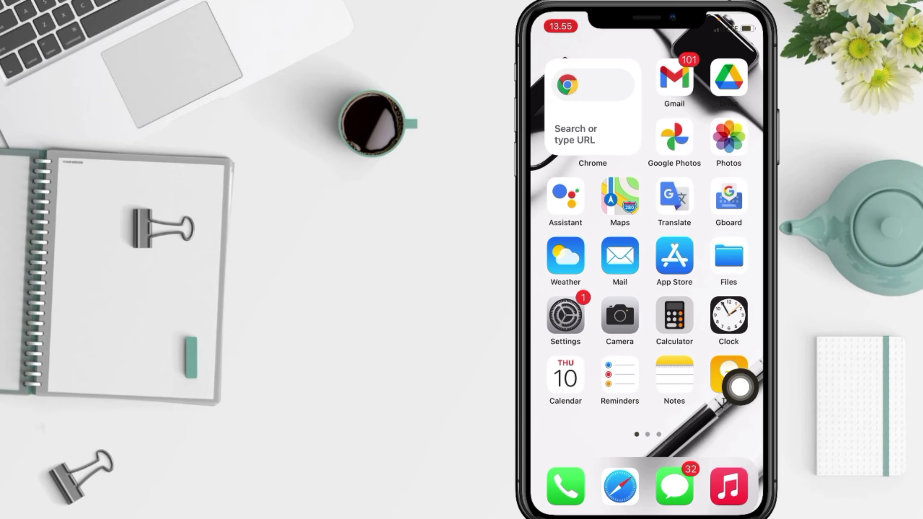